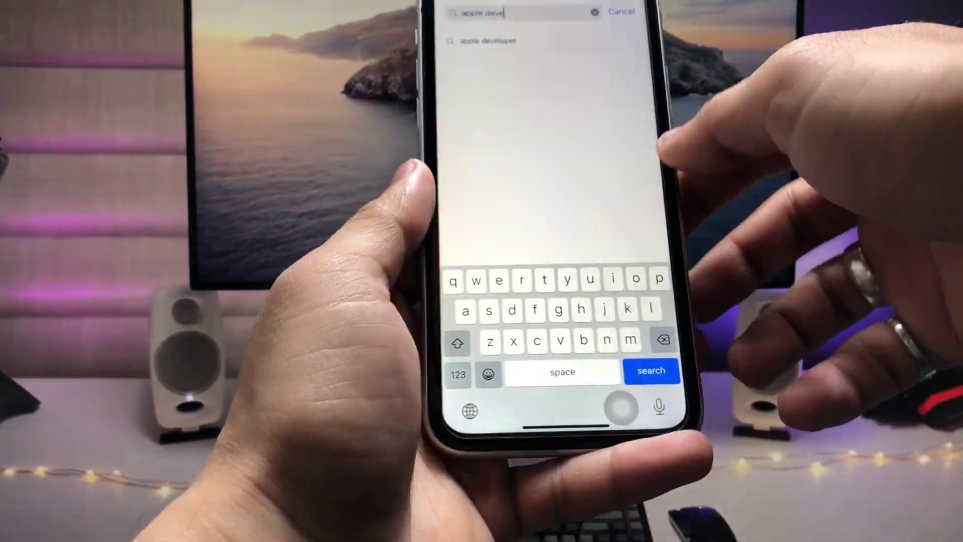
- Search the App Store for 'apple developer', confirm the app is installed, and return Home
click(652, 371)
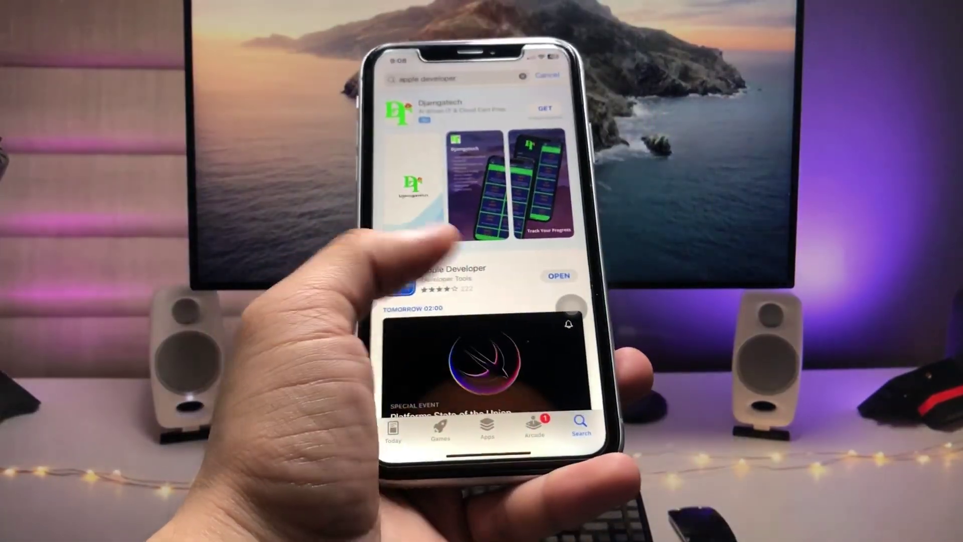
click(455, 273)
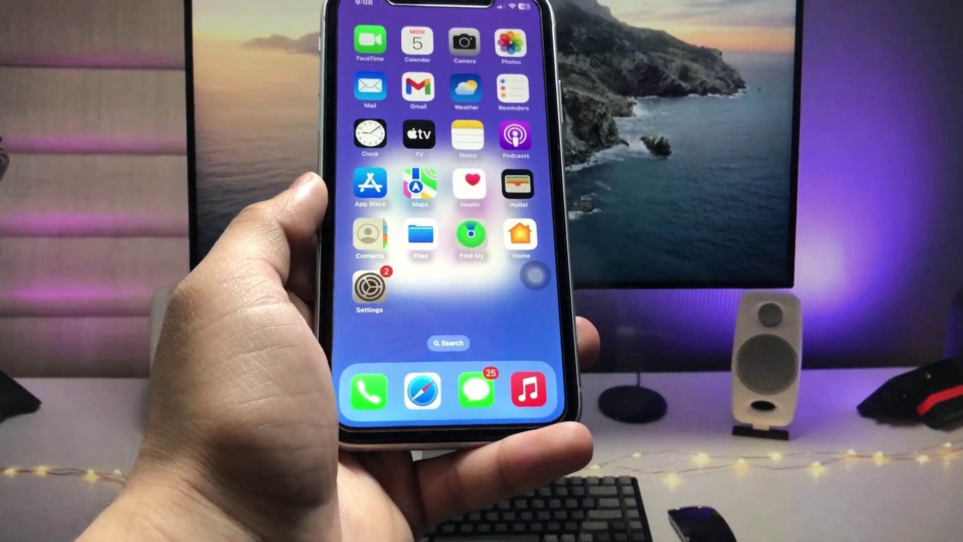
- Swipe across the Home Screen to find the Apple Developer app
scroll(left, 3)
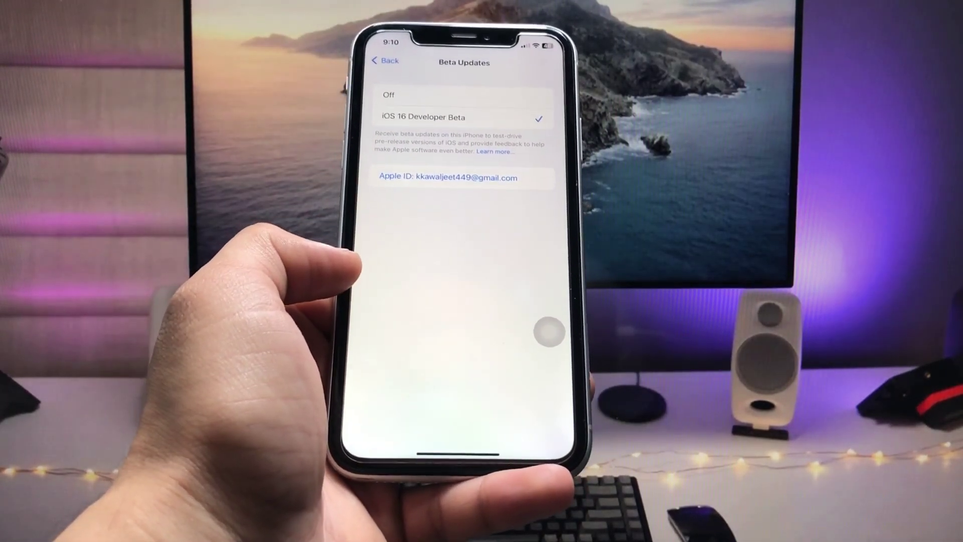
- Return to Software Update, now offering iOS 16.6 Developer Beta 2 to download
click(382, 61)
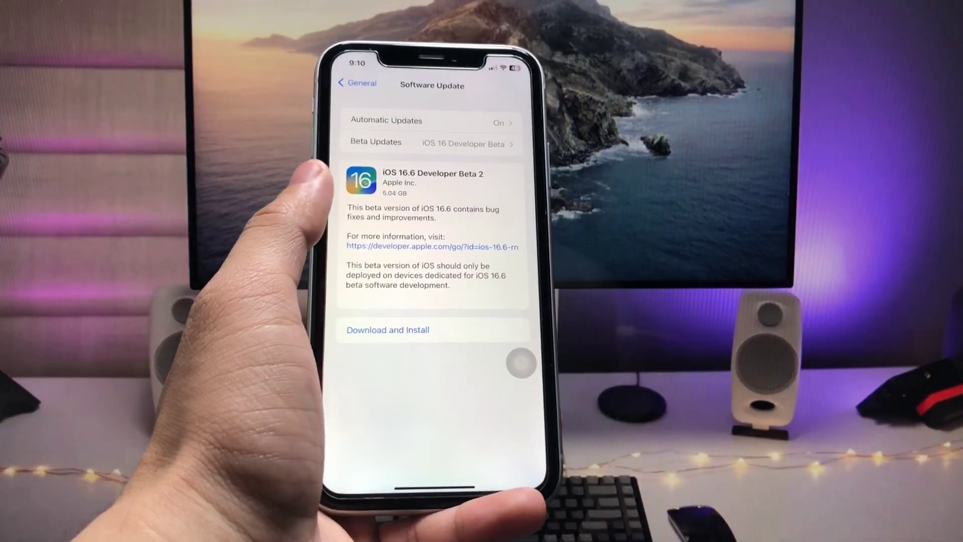